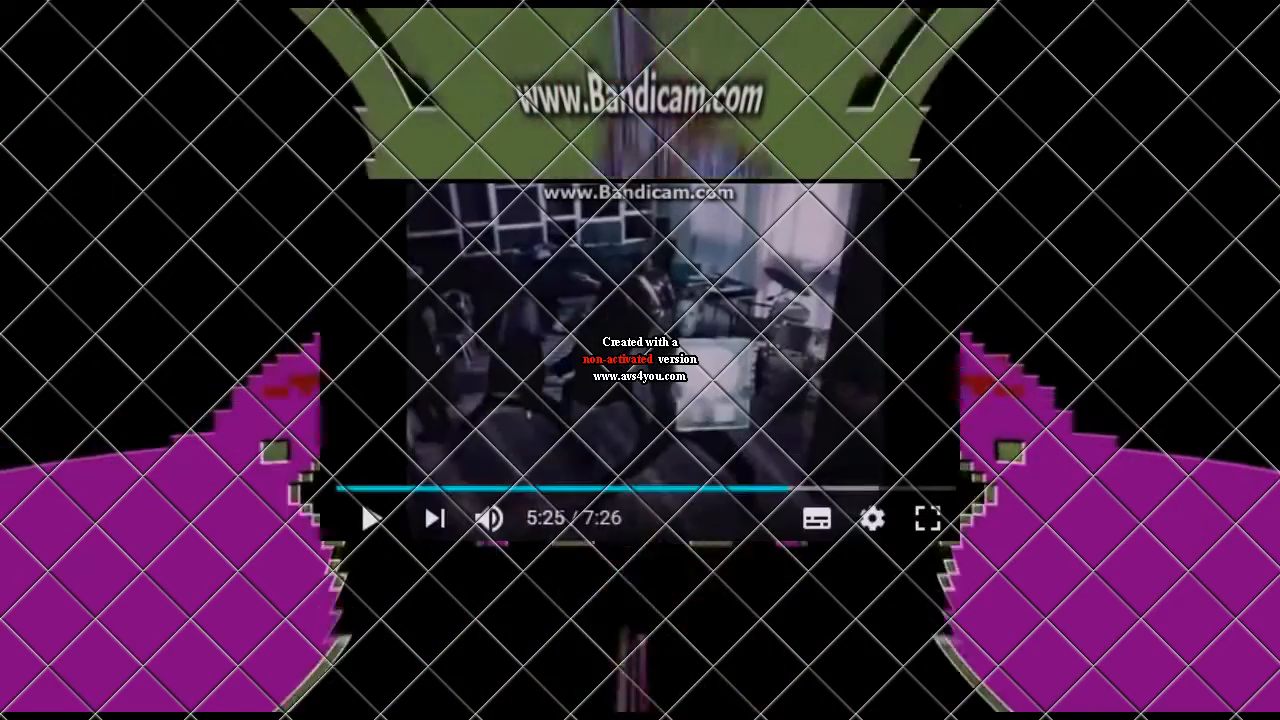
{"action": "left_click", "coordinate": [924, 520]}
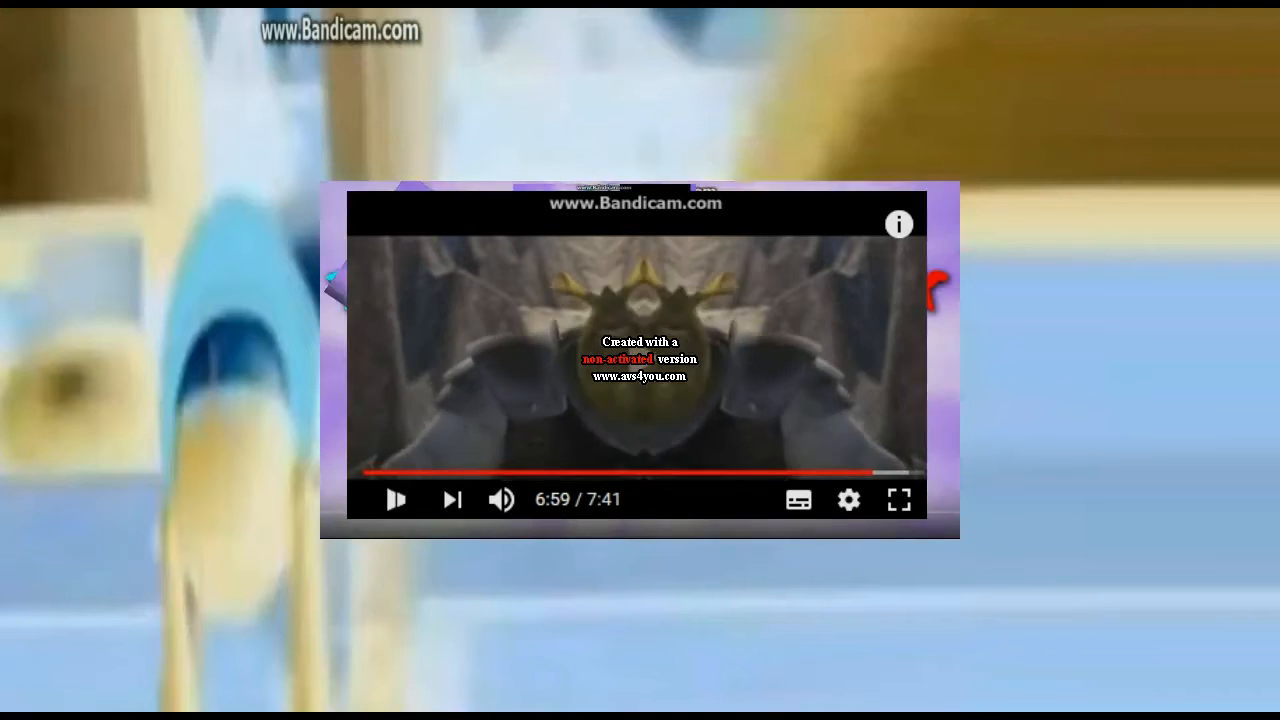
{"action": "left_click", "coordinate": [898, 500]}
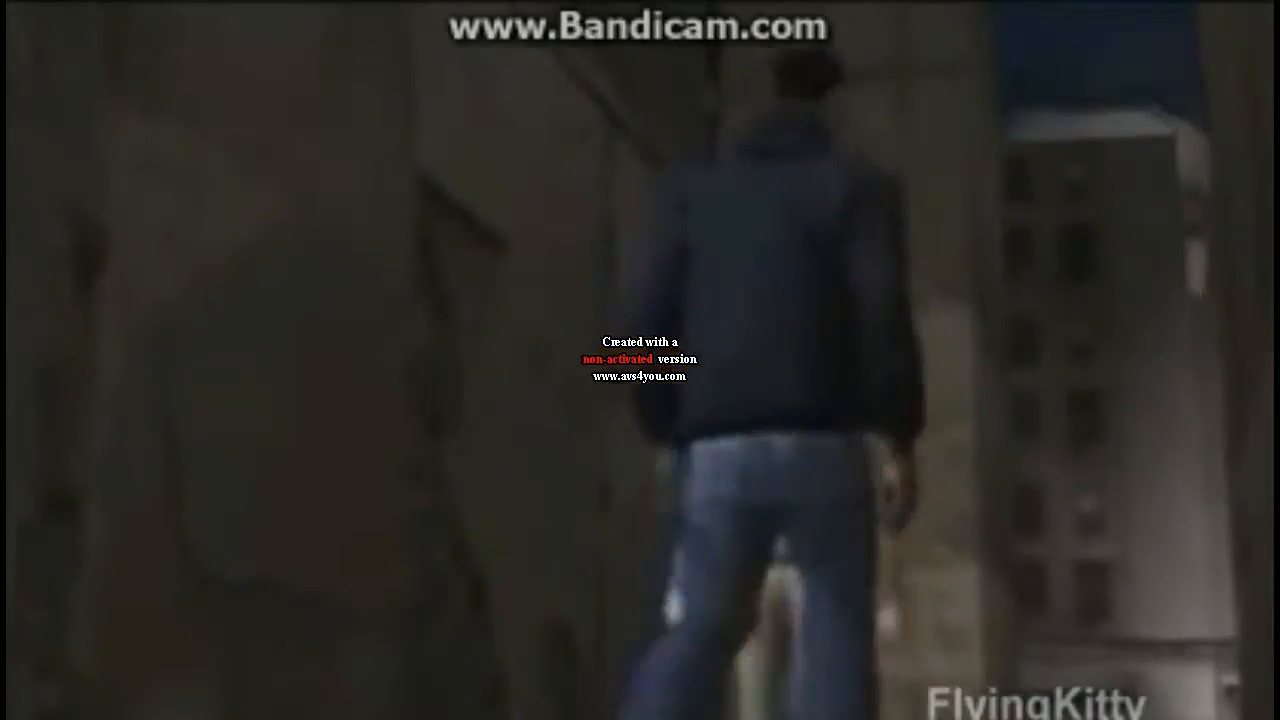